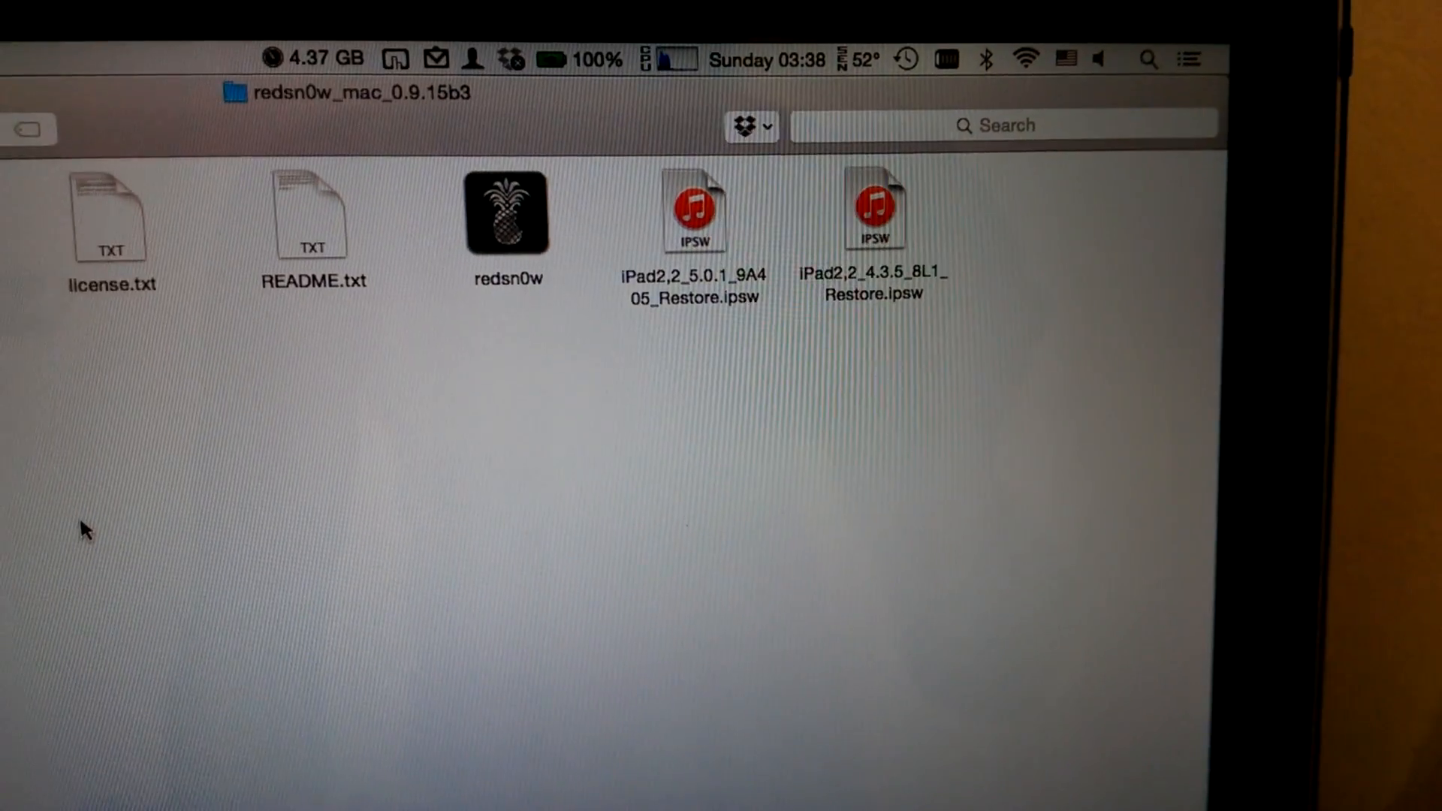
# - Launch redsn0w from Finder and go to Extras, Even more, Restore
pyautogui.click(507, 213)
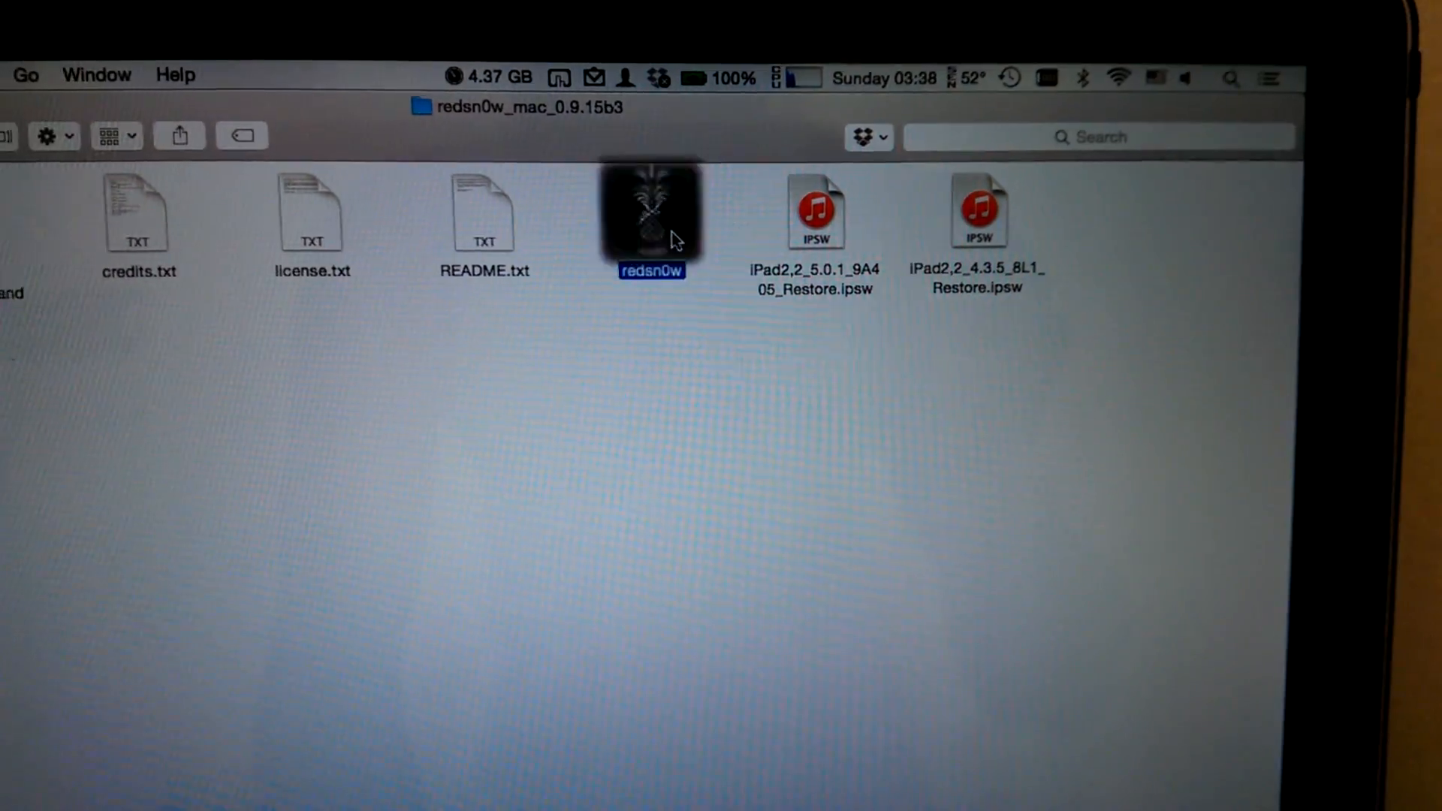
pyautogui.doubleClick(651, 212)
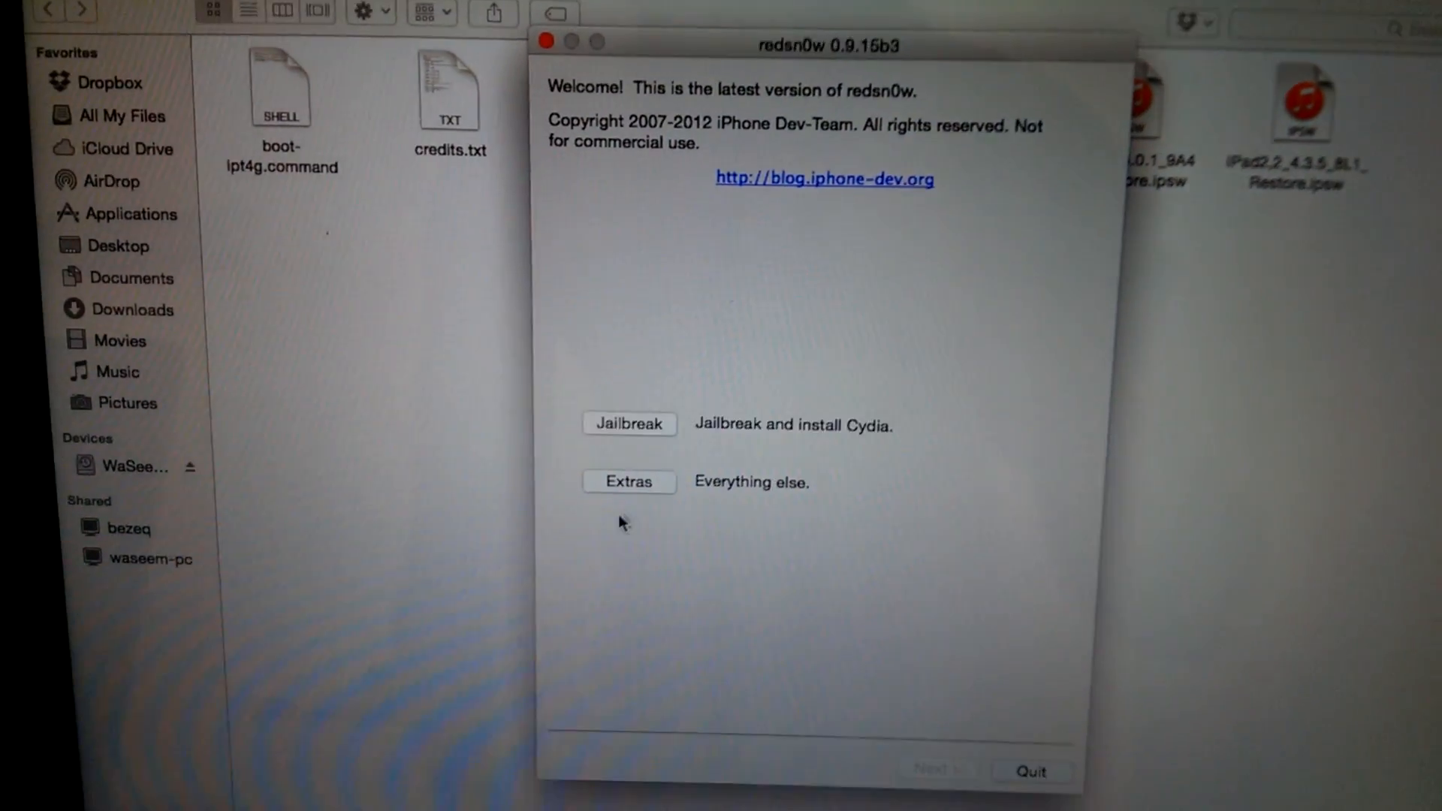
pyautogui.click(627, 480)
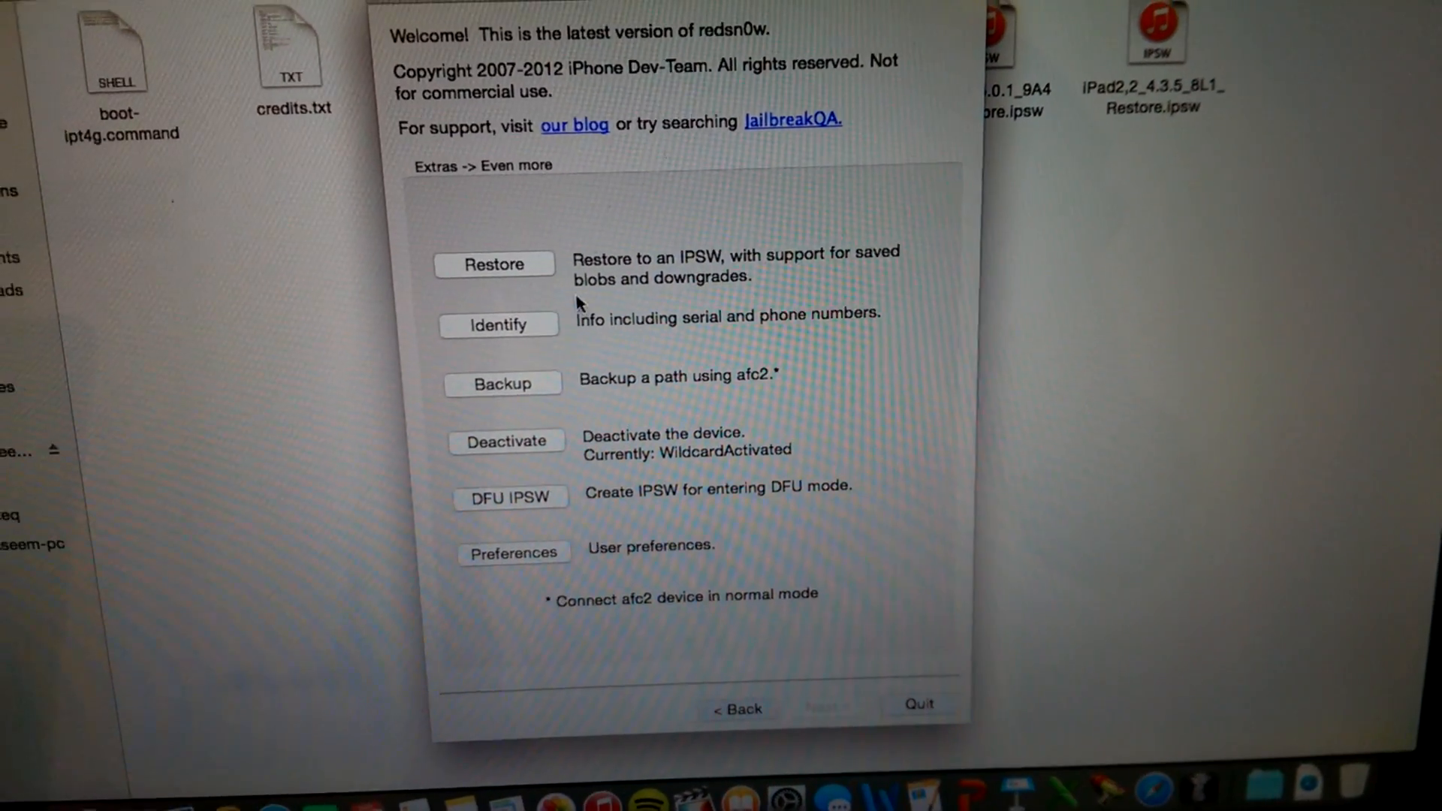
pyautogui.click(495, 263)
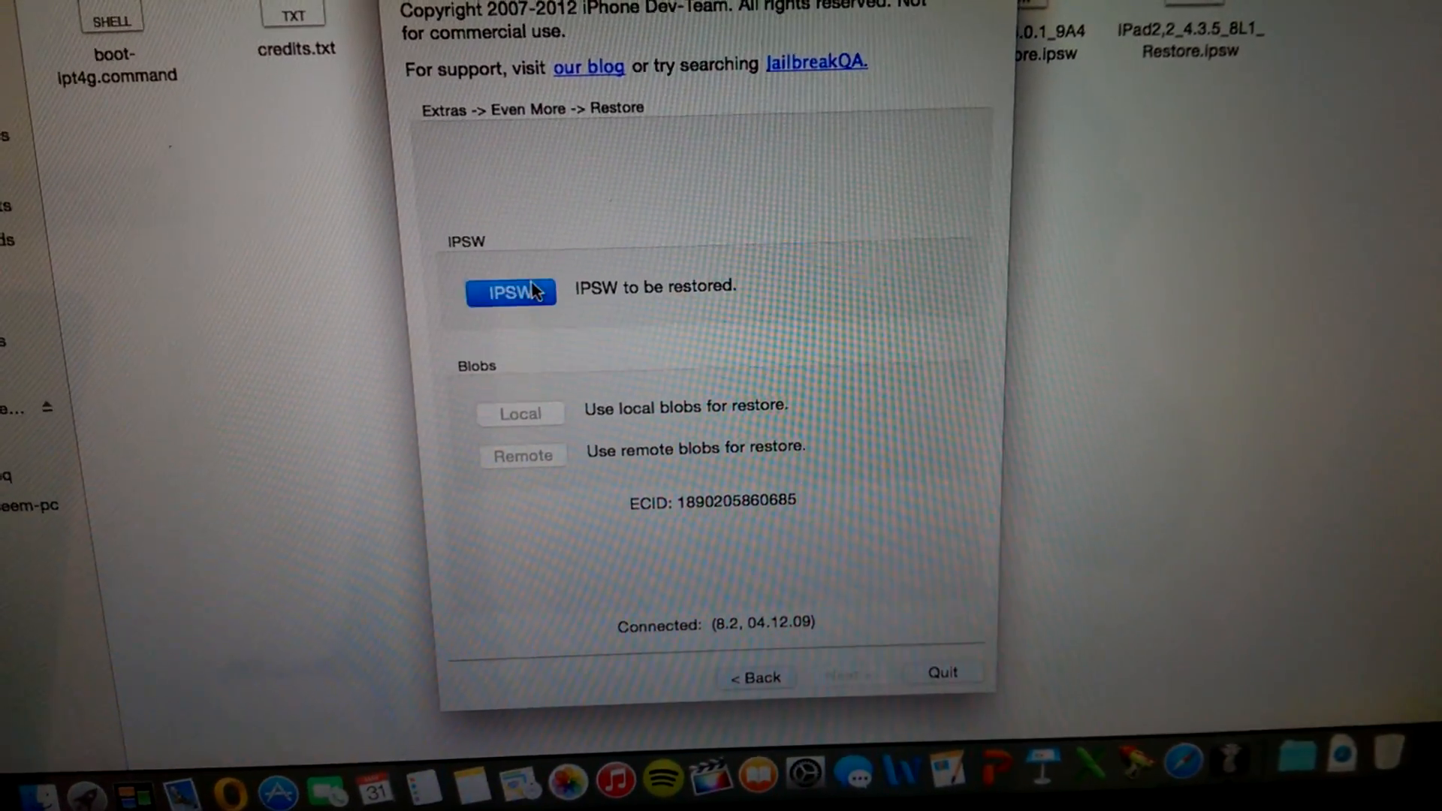
# - Select the iPad2,2_5.0.1 restore IPSW from Downloads > redsn0w_mac_0.9.15b3
pyautogui.click(510, 291)
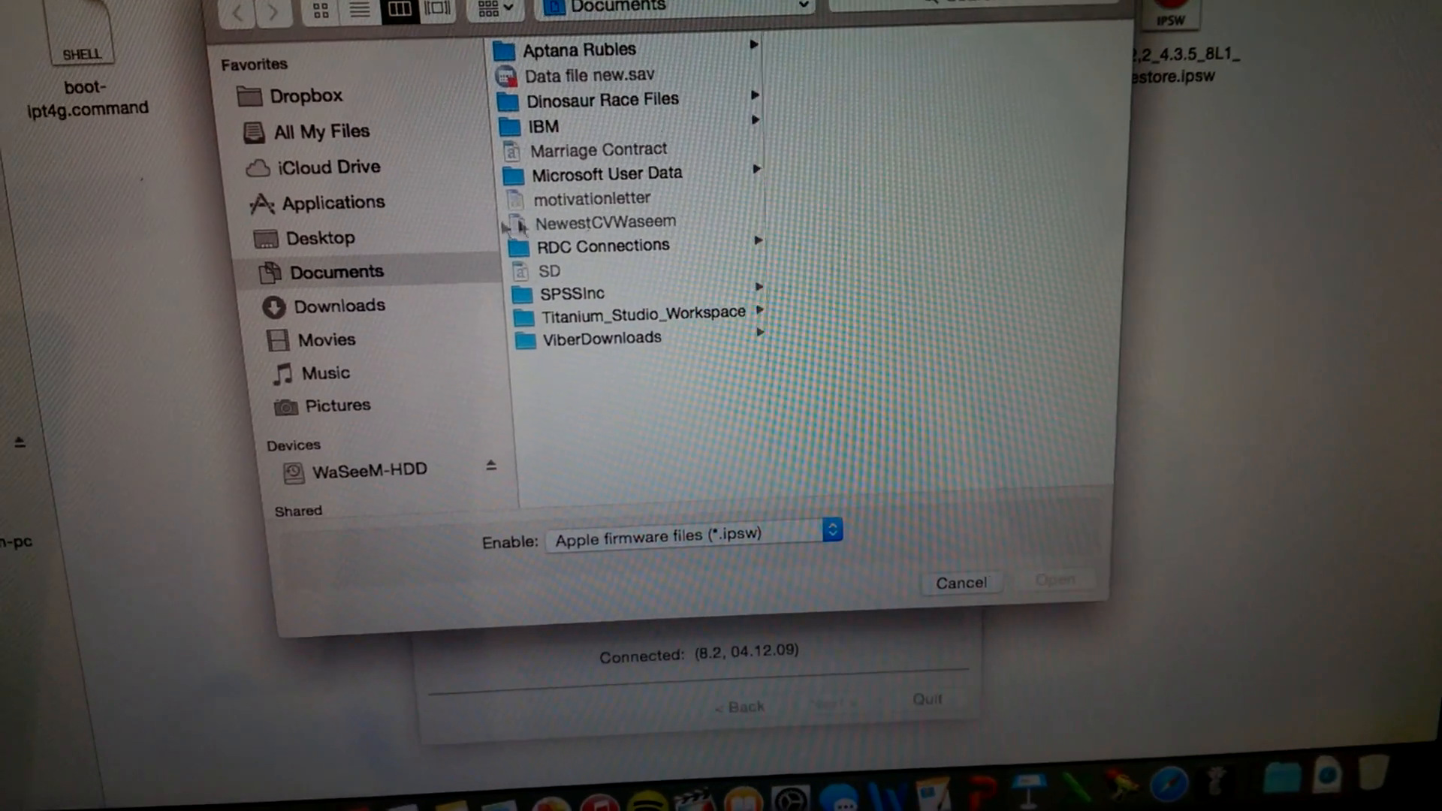
pyautogui.click(336, 306)
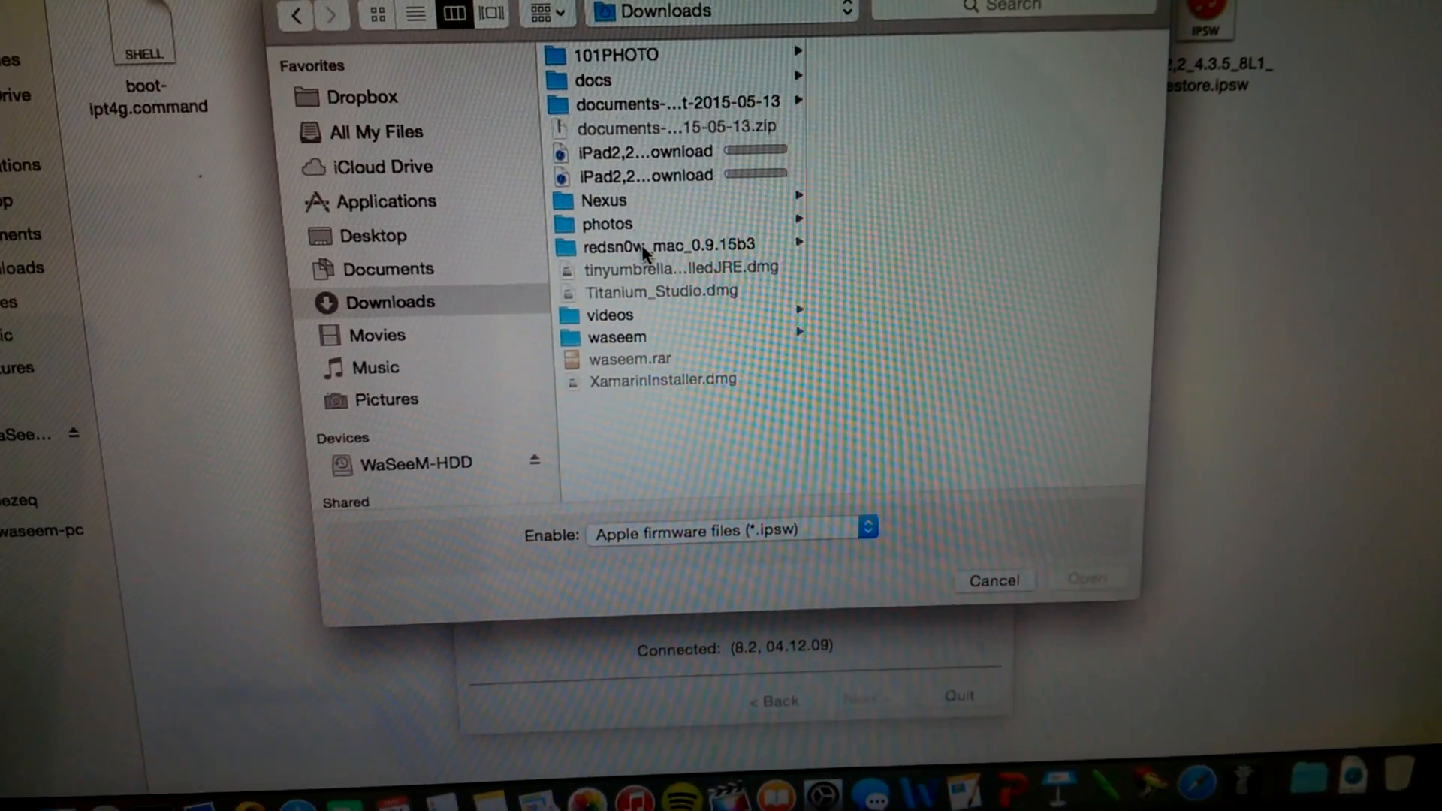
pyautogui.click(662, 245)
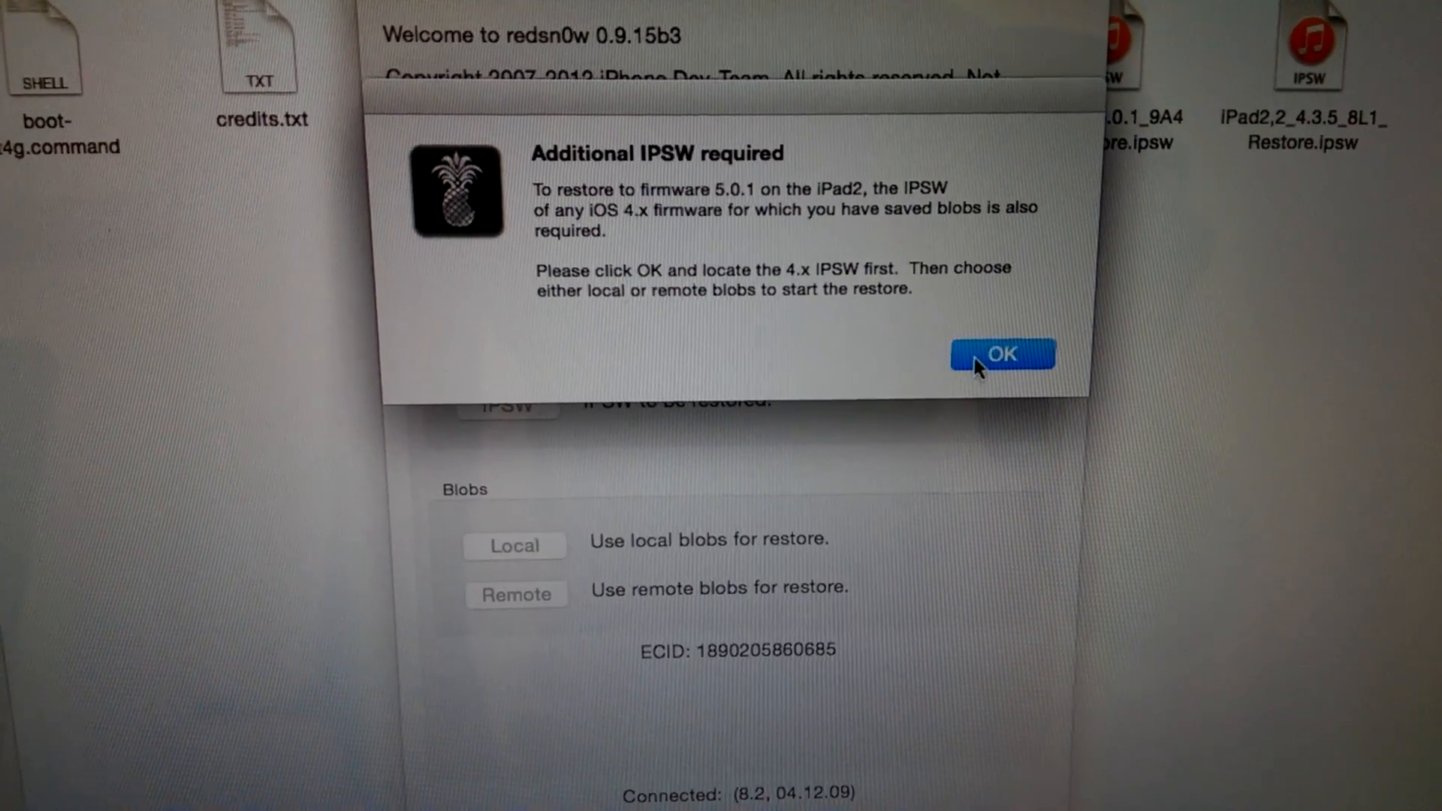
# - Pick the iPad2,2_4.3.5 IPSW from Downloads > redsn0w_mac_0.9.15b3 as the 4.x firmware
pyautogui.click(1001, 355)
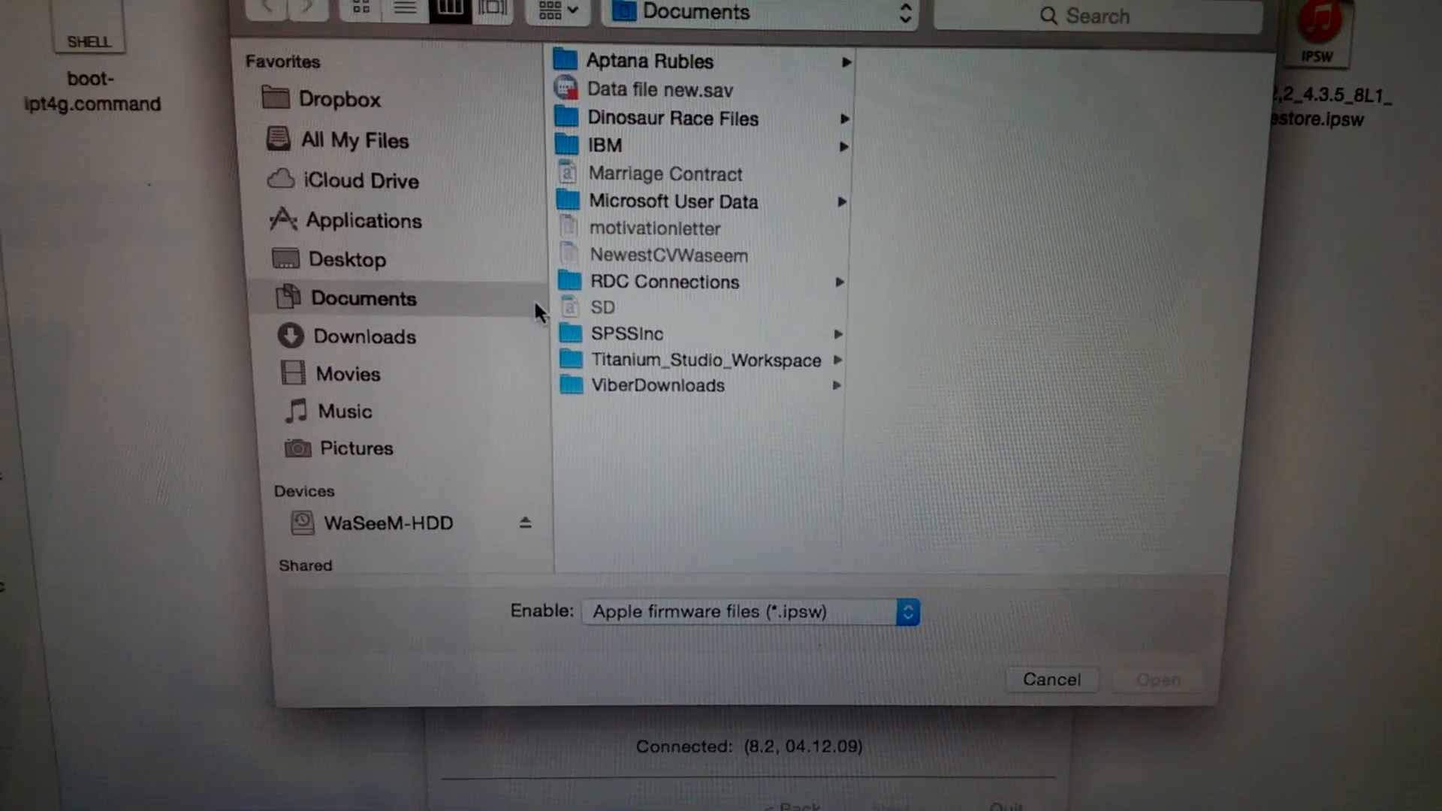
pyautogui.click(366, 336)
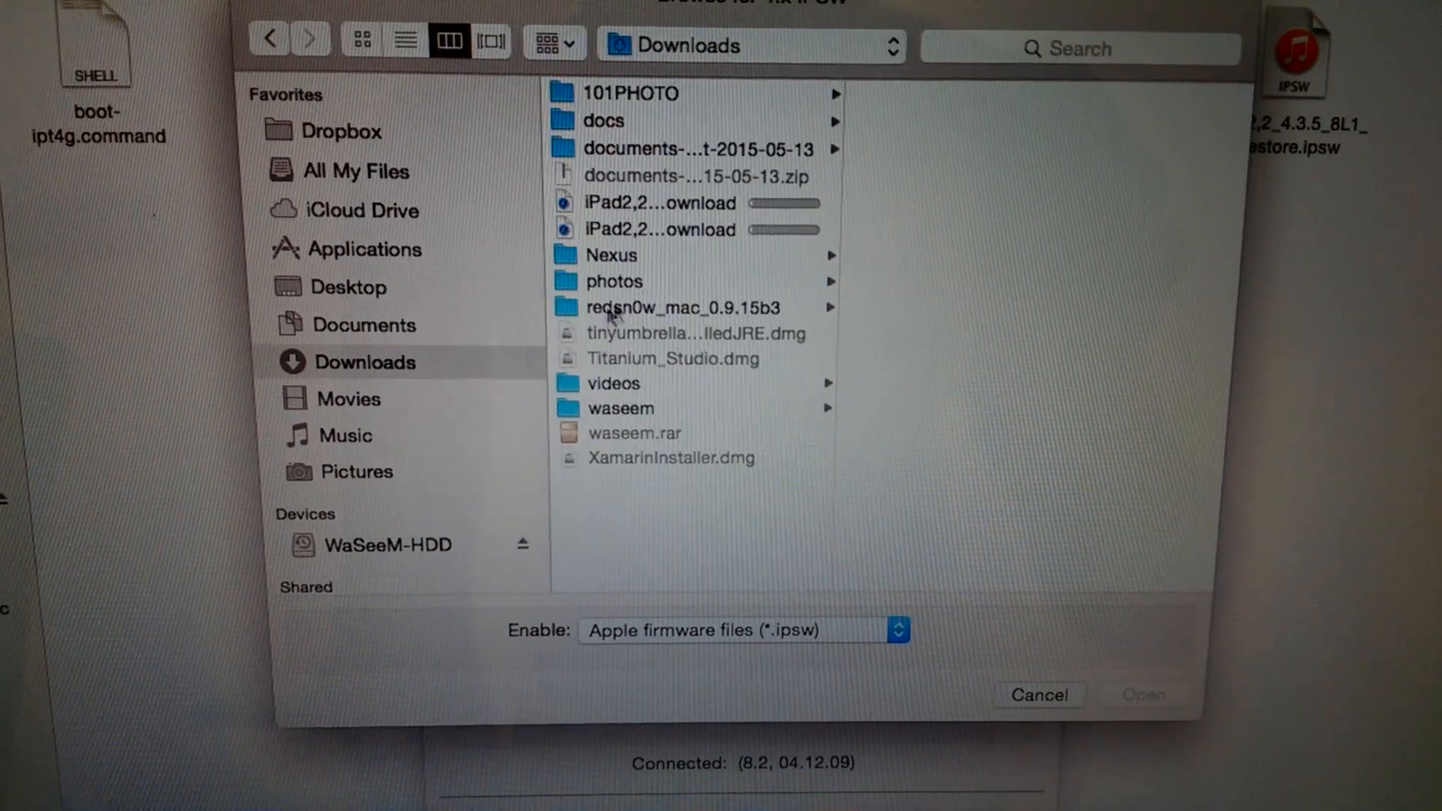
pyautogui.click(671, 307)
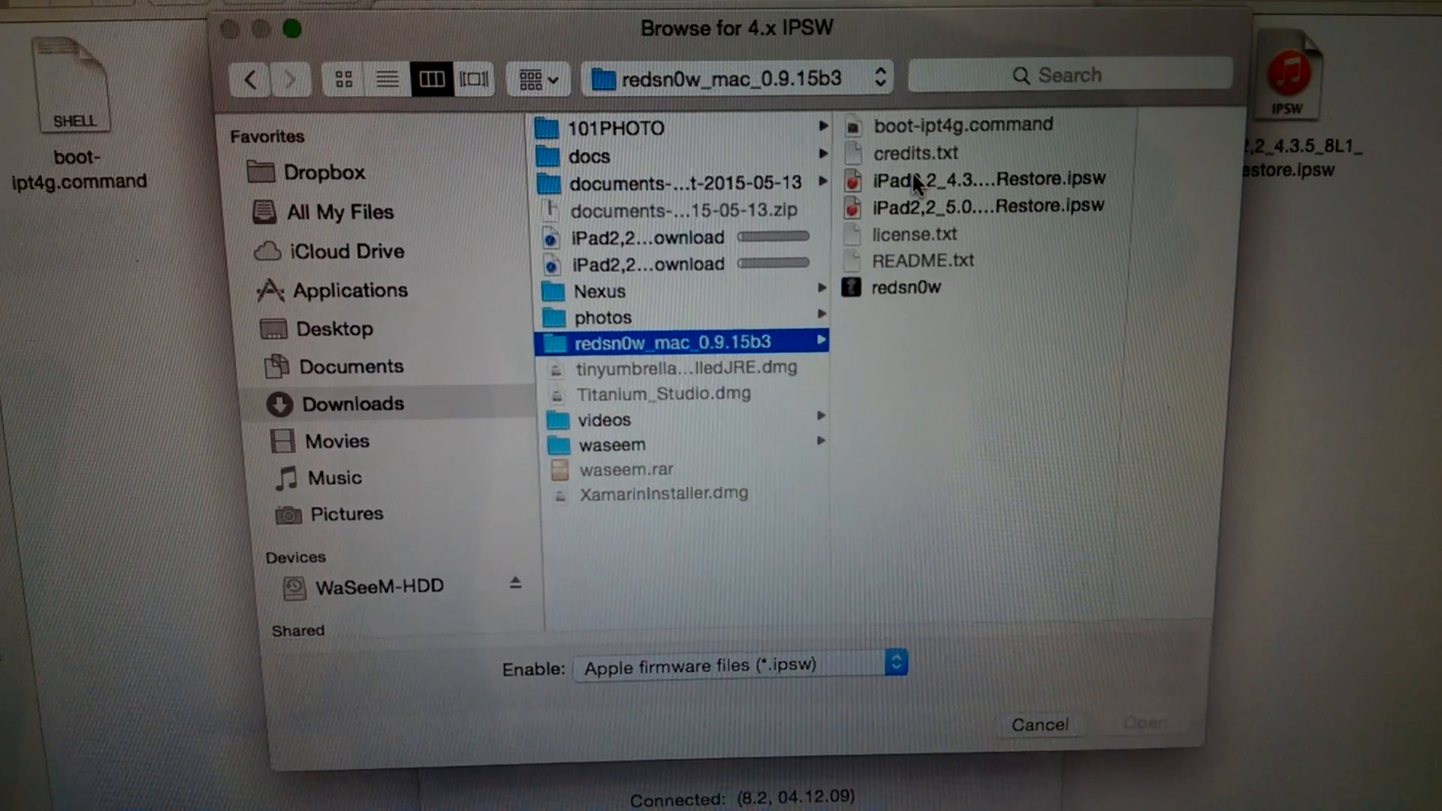
pyautogui.click(984, 179)
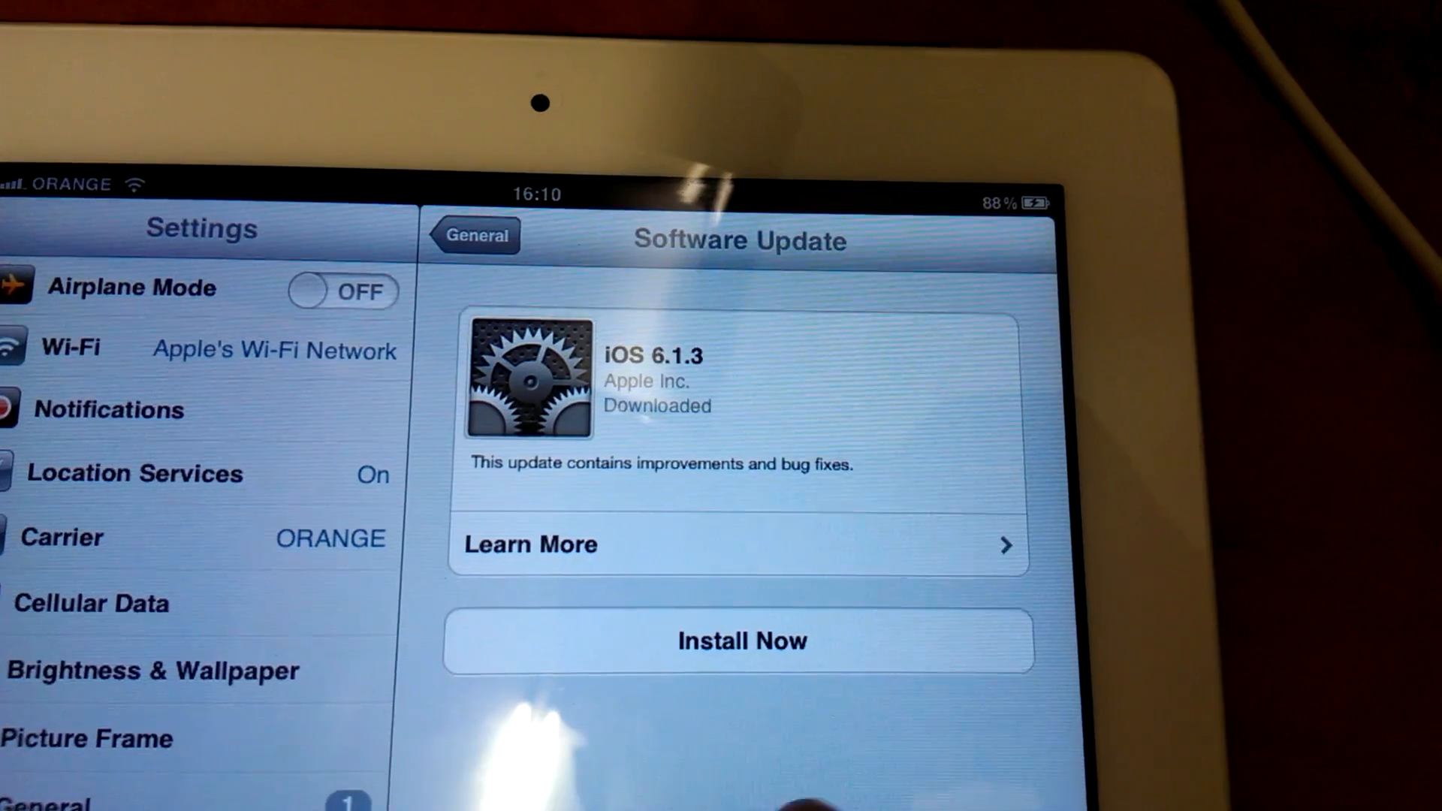
# - Start installing the downloaded iOS 6.1.3 update with Install Now
pyautogui.click(741, 641)
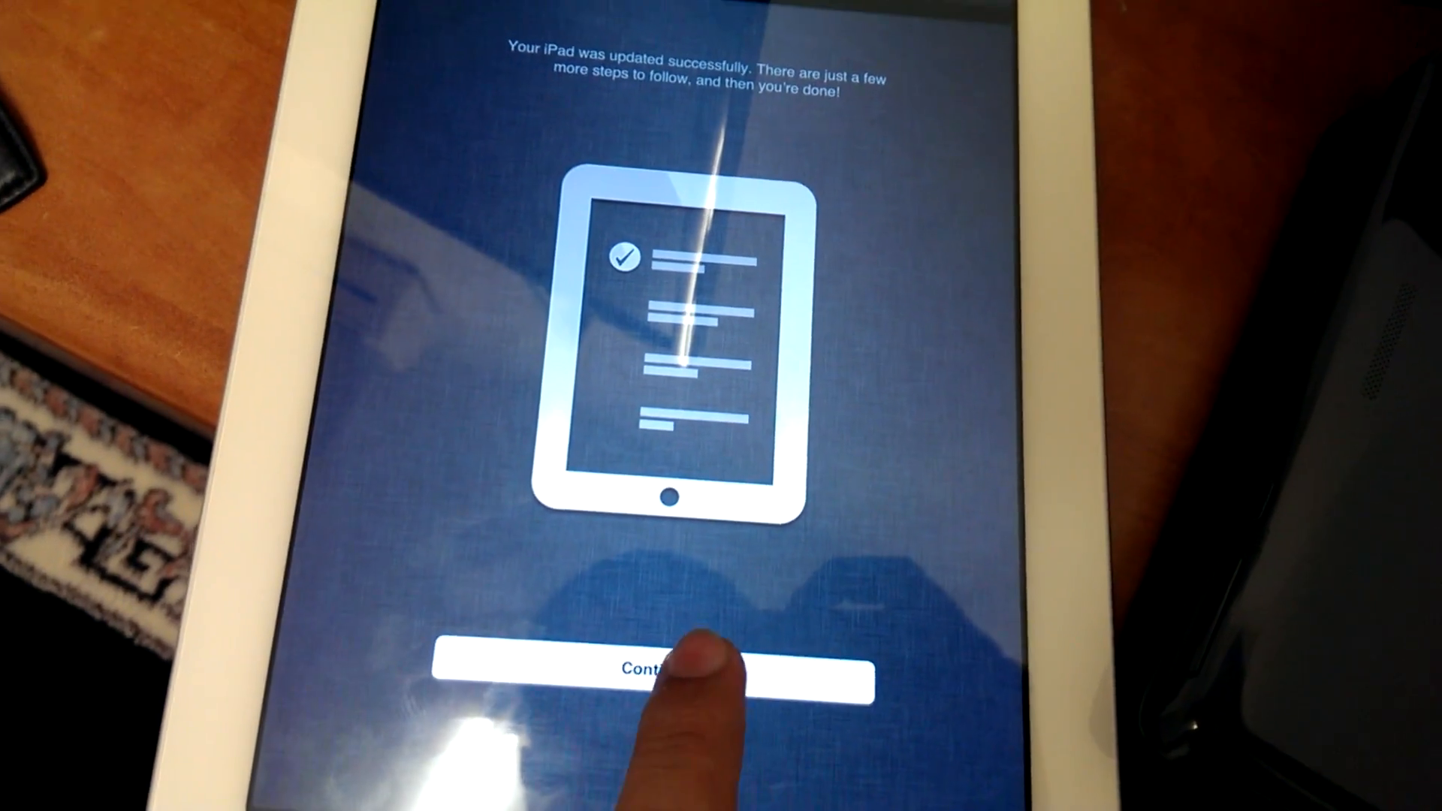
# - Dismiss the update-complete screen and open Settings to the General page
pyautogui.click(651, 662)
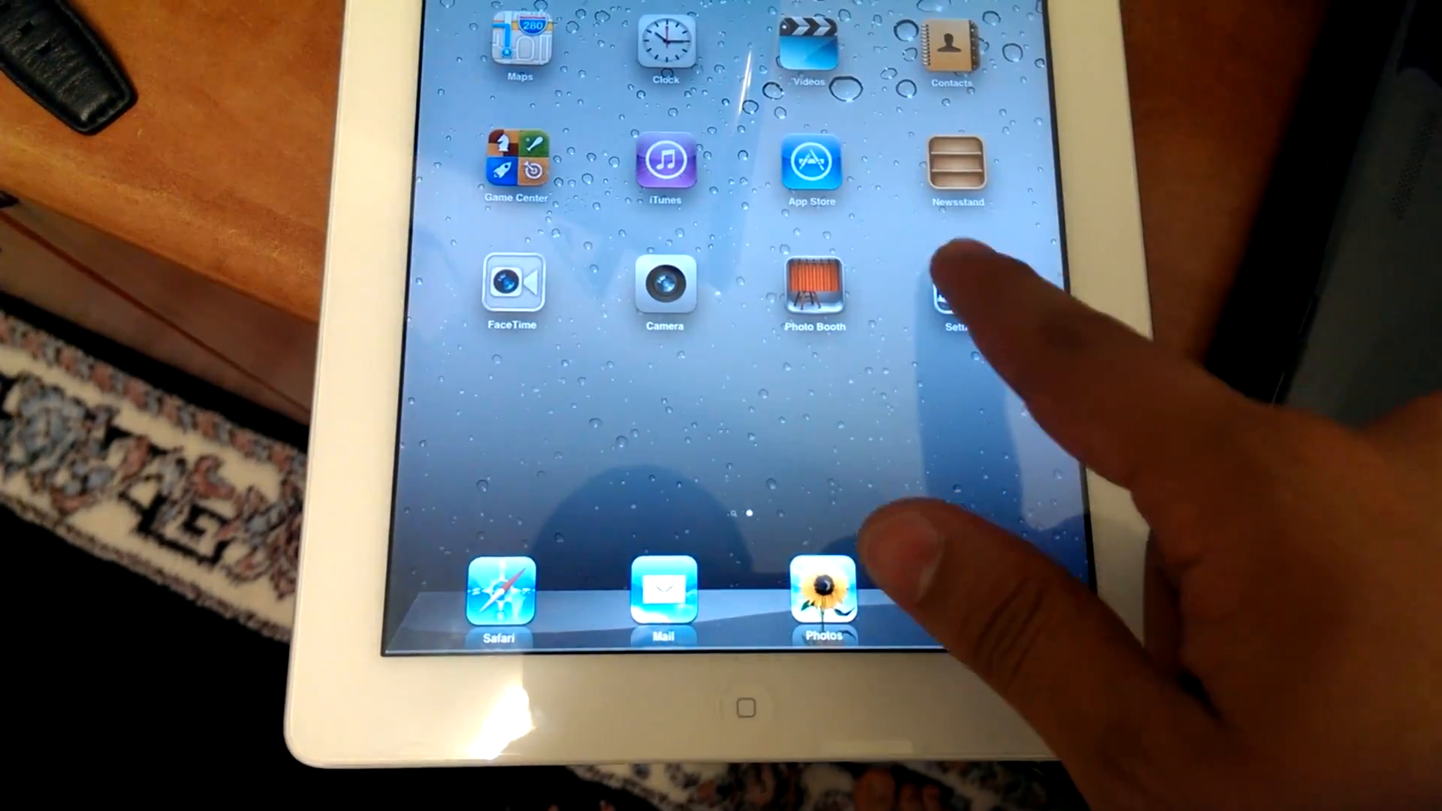
pyautogui.click(956, 294)
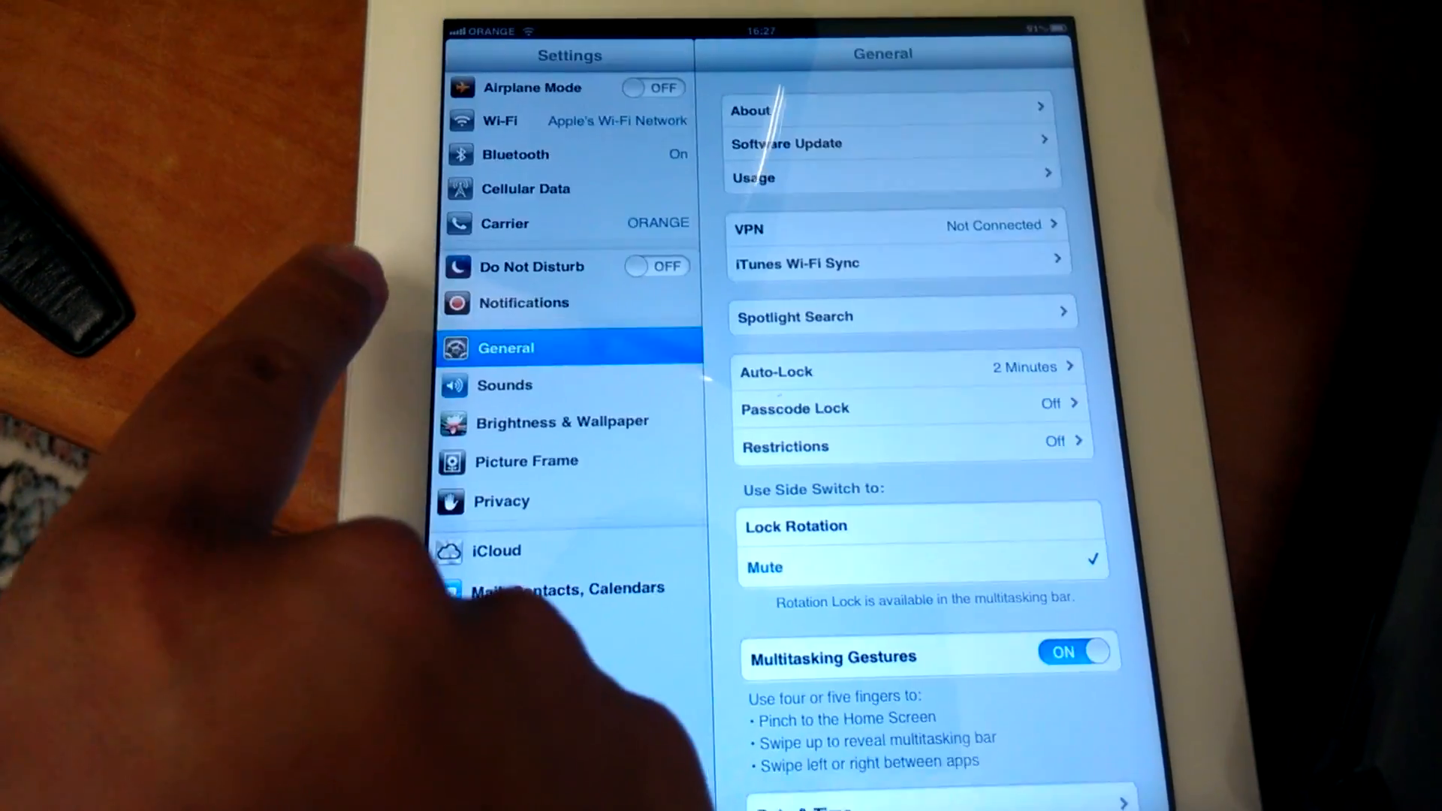